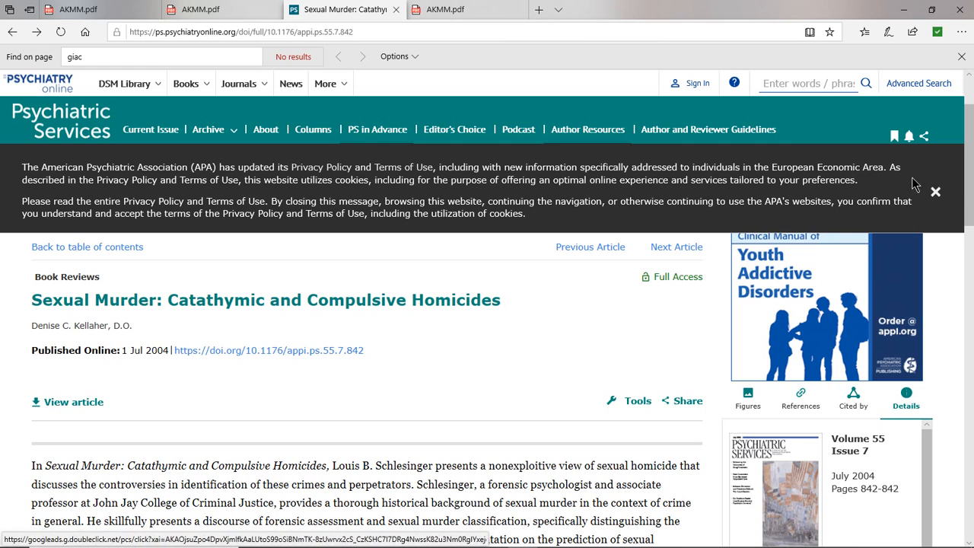
Scroll the Sexual Murder review to the paragraph contrasting catathymic and compulsive homicides
scroll("down", 3)
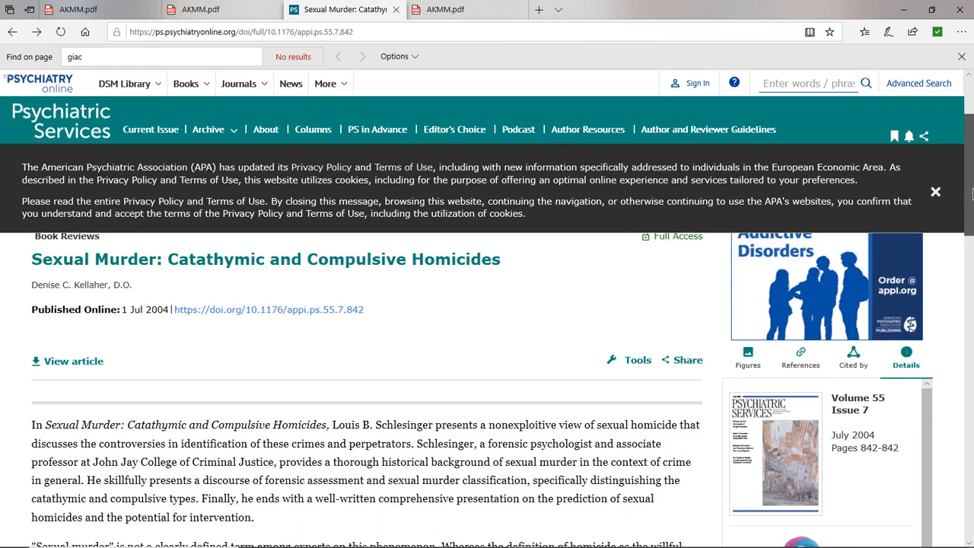
scroll("down", 3)
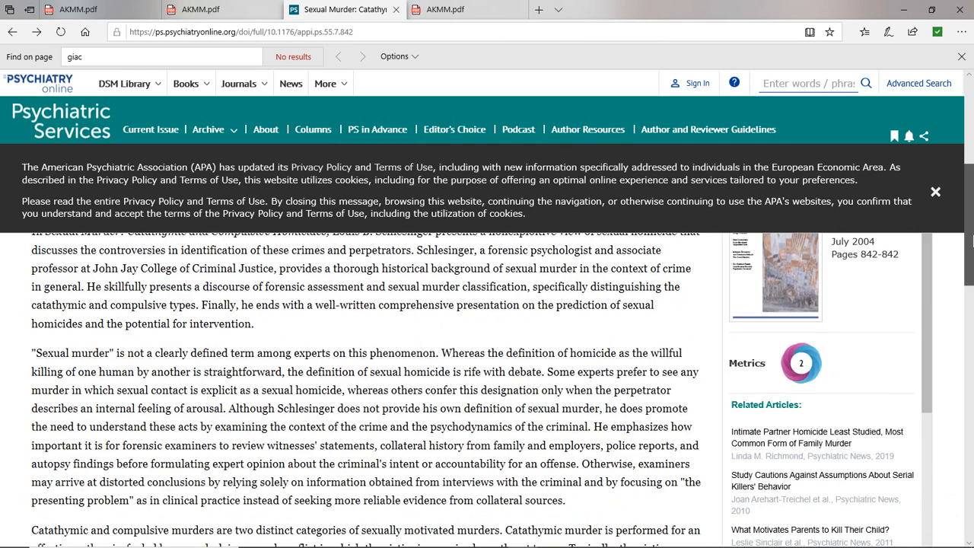
scroll("down", 3)
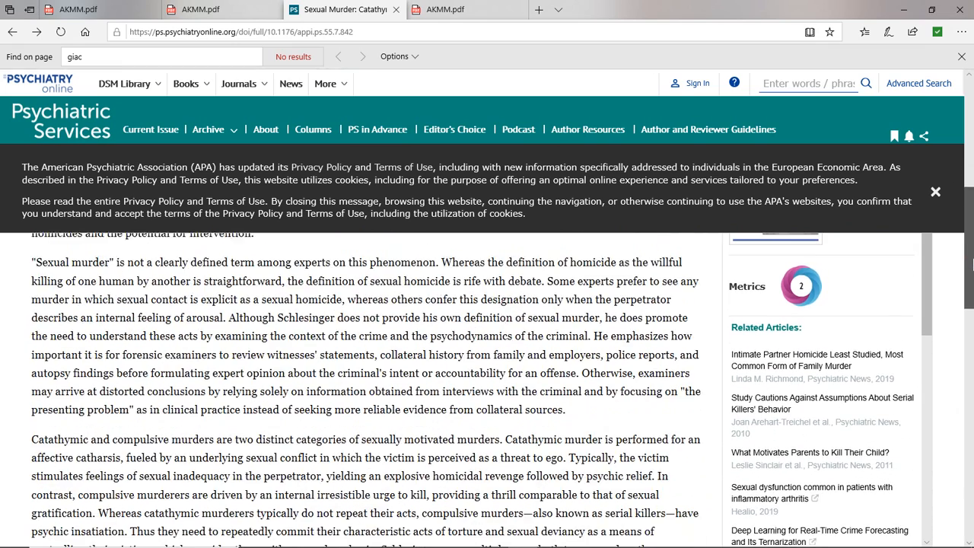
scroll("down", 3)
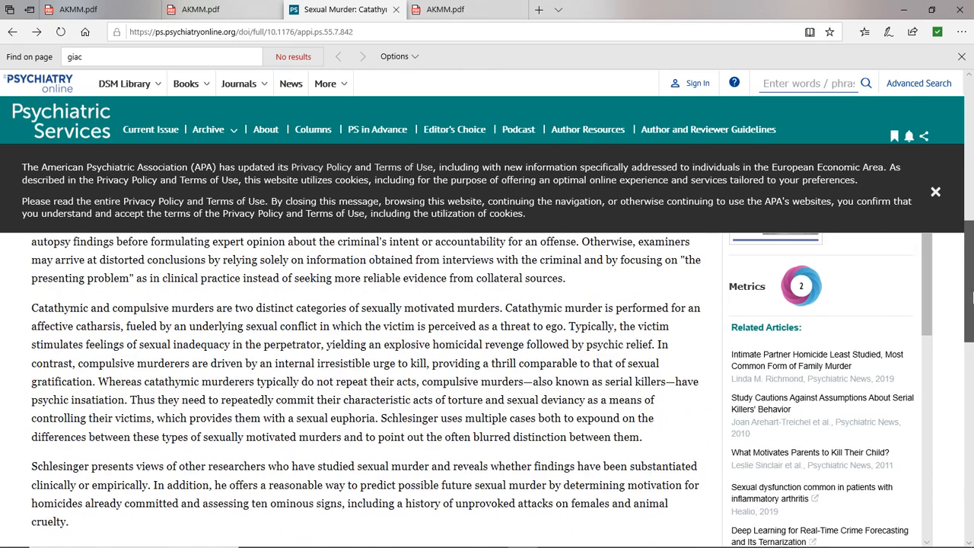
scroll("down", 3)
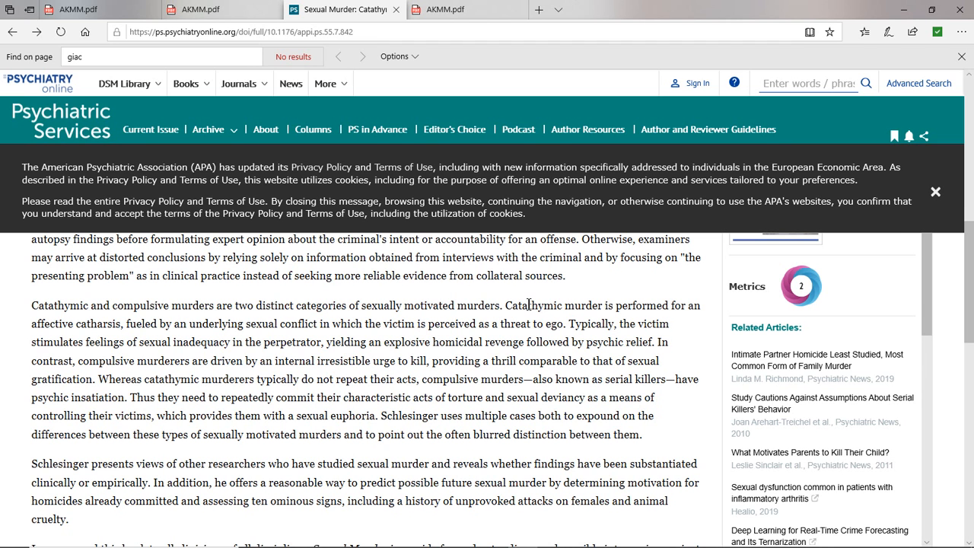
mouse_move(642, 323)
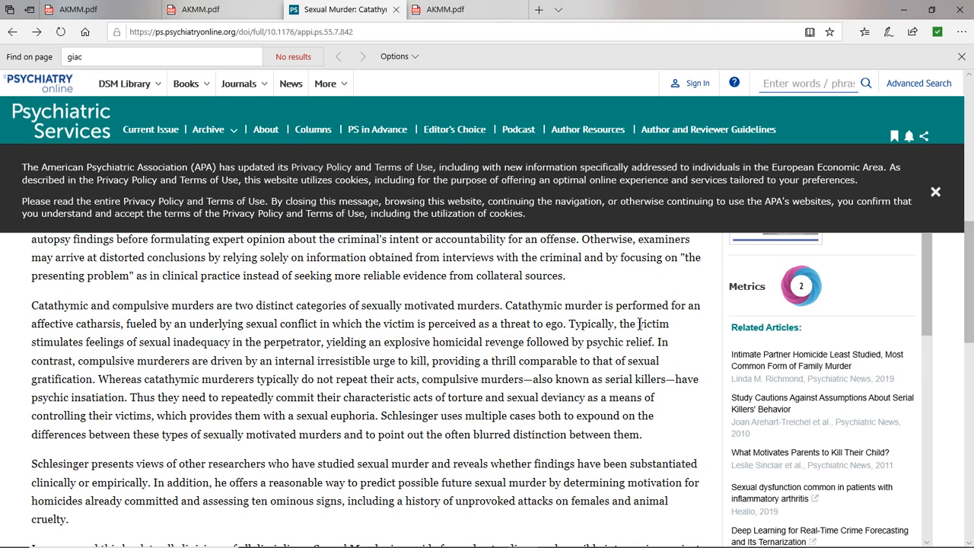
mouse_move(357, 342)
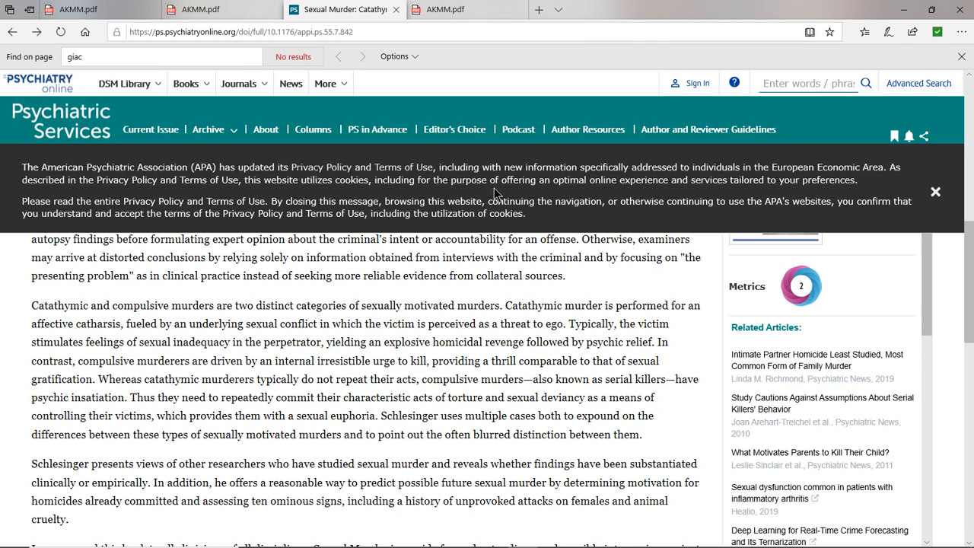
mouse_move(470, 180)
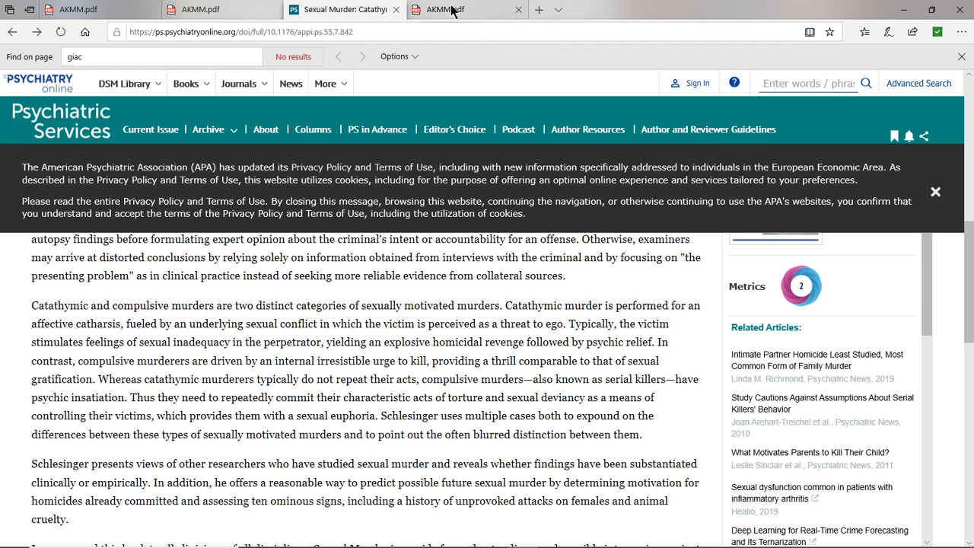
mouse_move(457, 11)
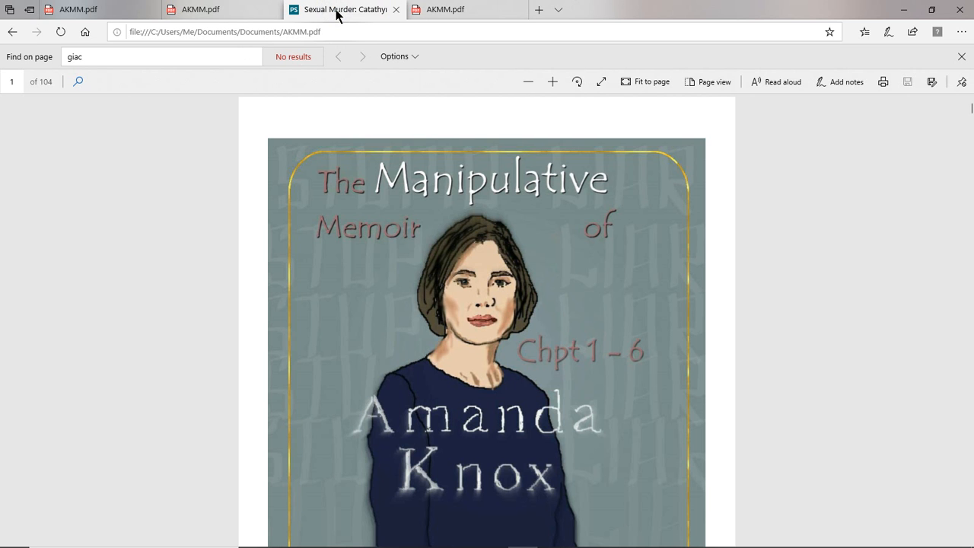
left_click(344, 10)
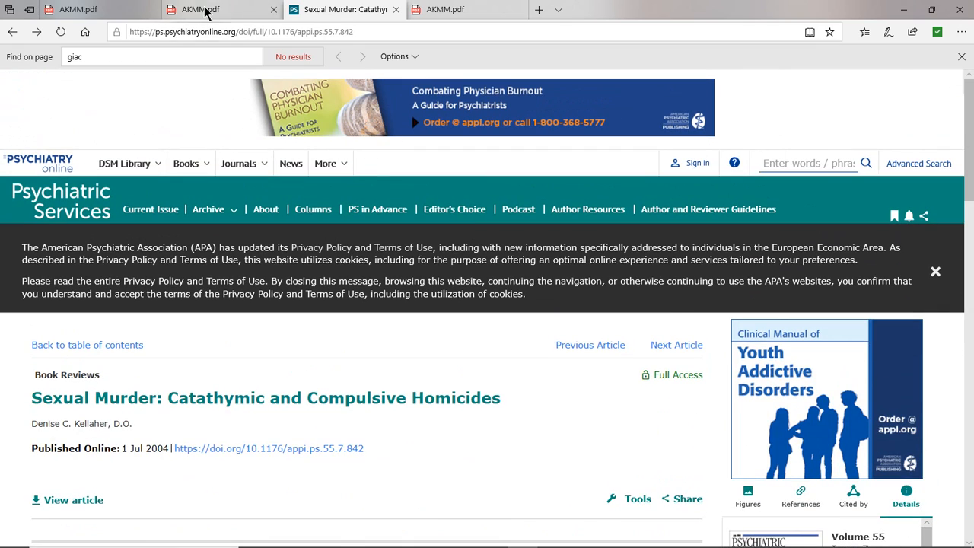
Switch to the first AKMM.pdf tab, showing page 14's Upstairs Downstairs section
left_click(76, 10)
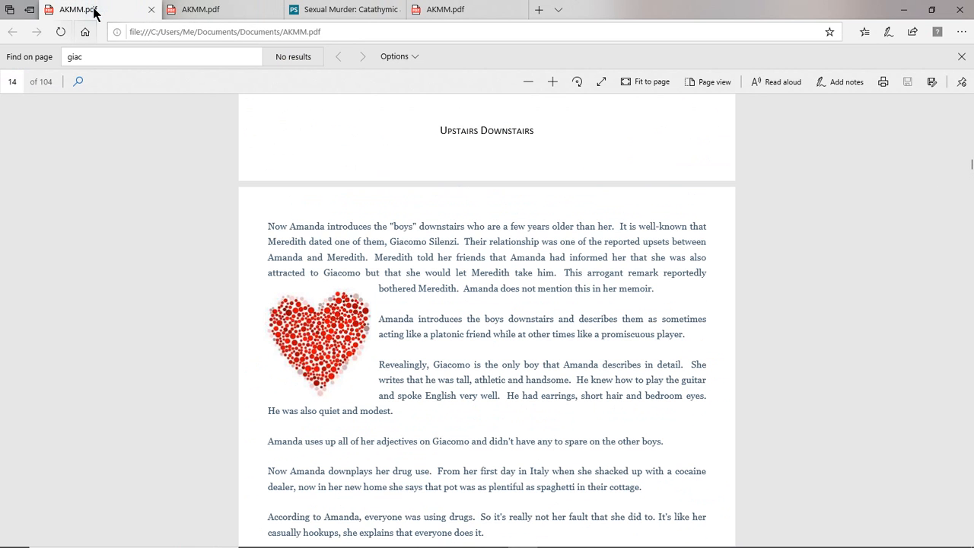
mouse_move(583, 241)
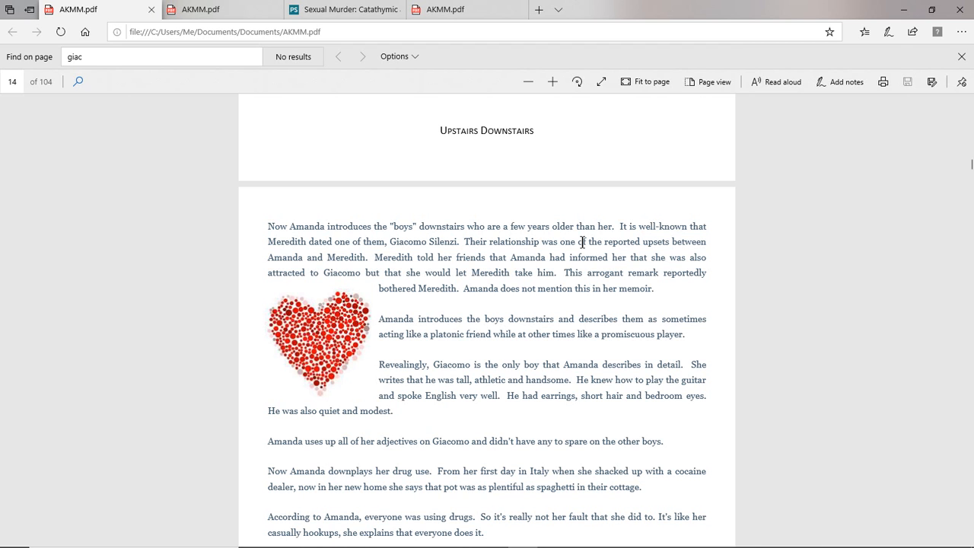
mouse_move(949, 263)
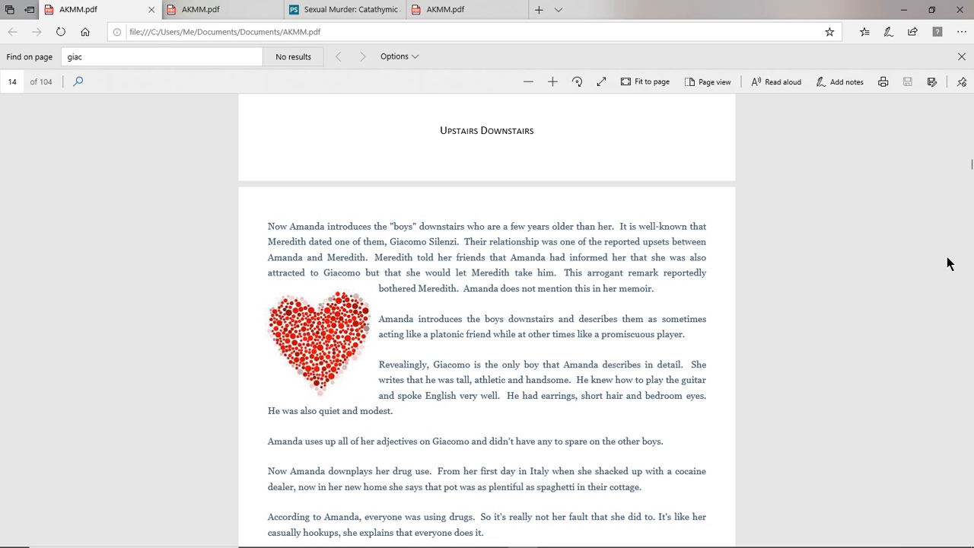
mouse_move(822, 162)
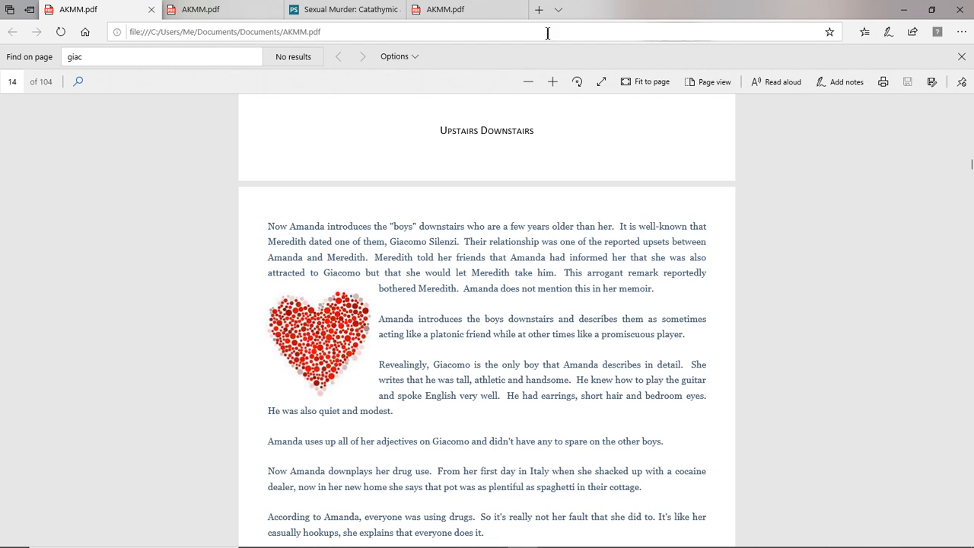
mouse_move(219, 14)
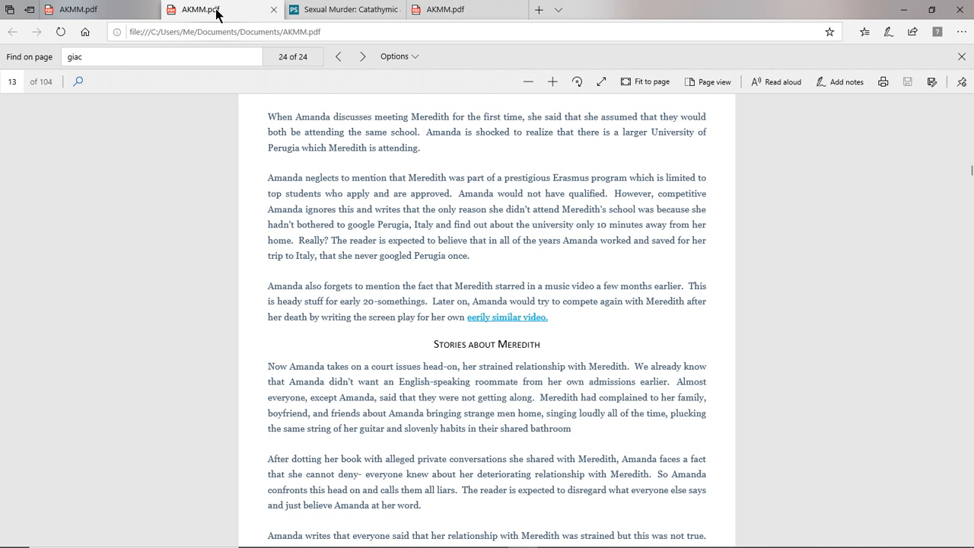
Scroll the memoir and select the 'giac' search term in the find bar
scroll("down", 3)
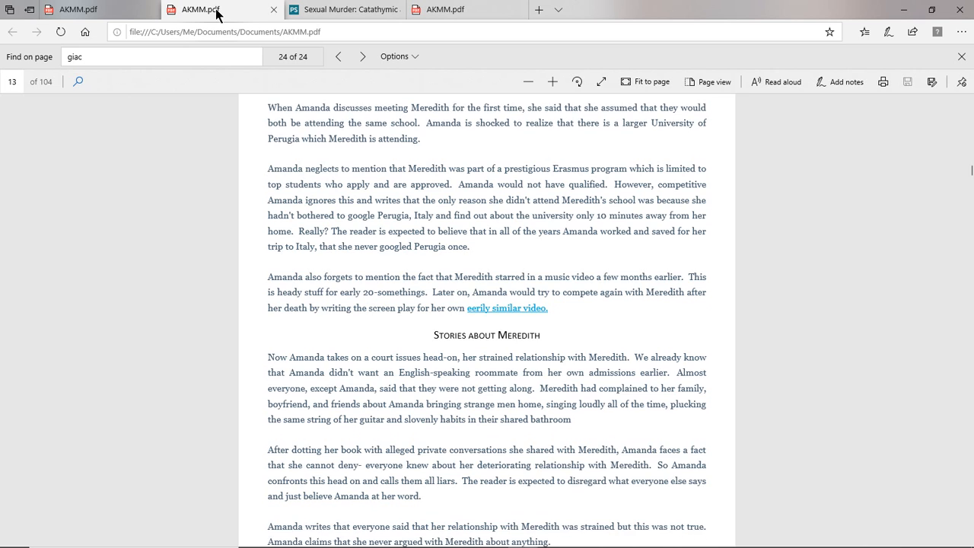
scroll("down", 3)
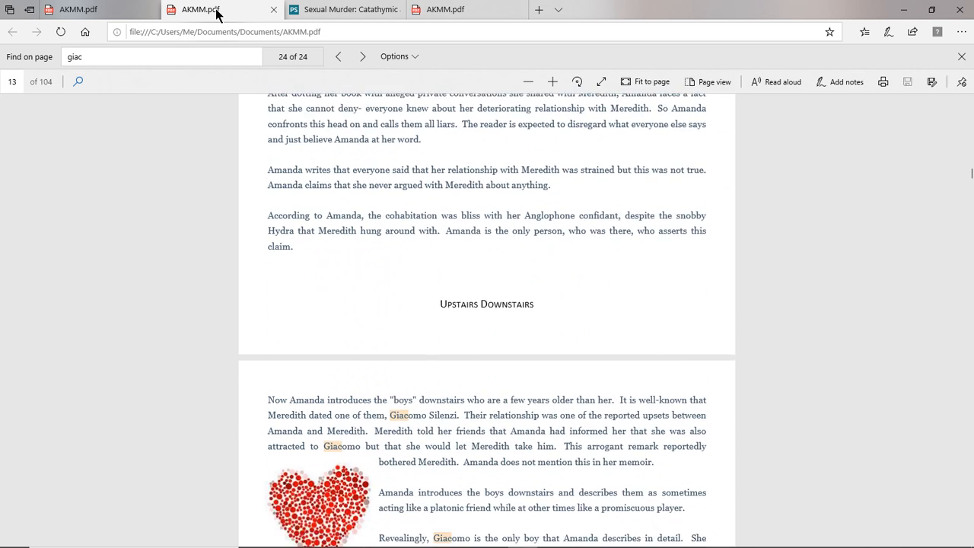
scroll("down", 3)
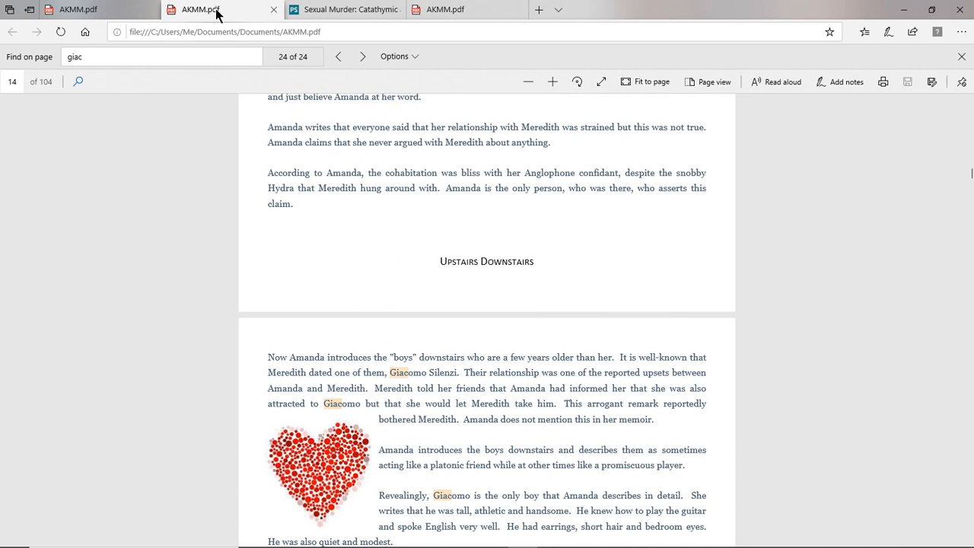
left_click(152, 57)
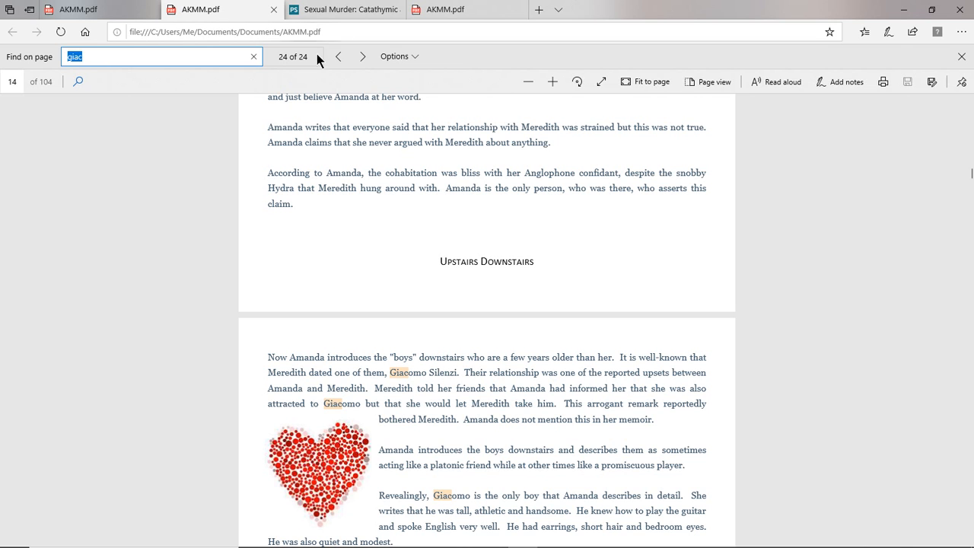
Advance through the 'giac' matches to result 15 of 24 on page 66
left_click(360, 56)
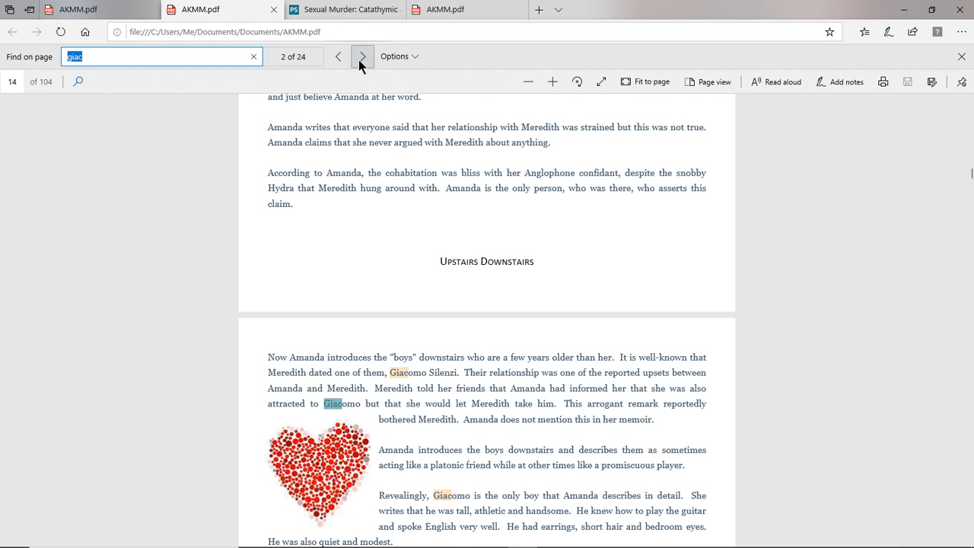
mouse_move(367, 64)
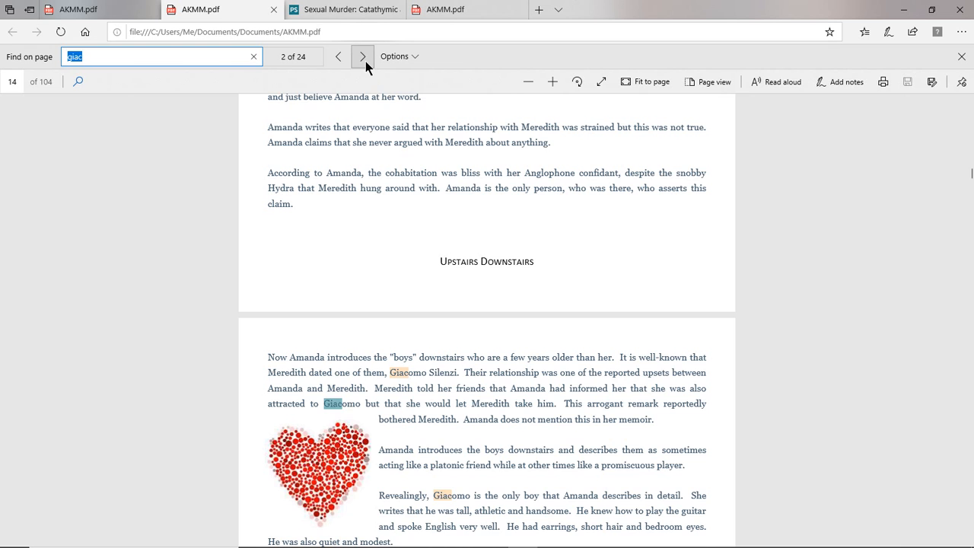
left_click(363, 57)
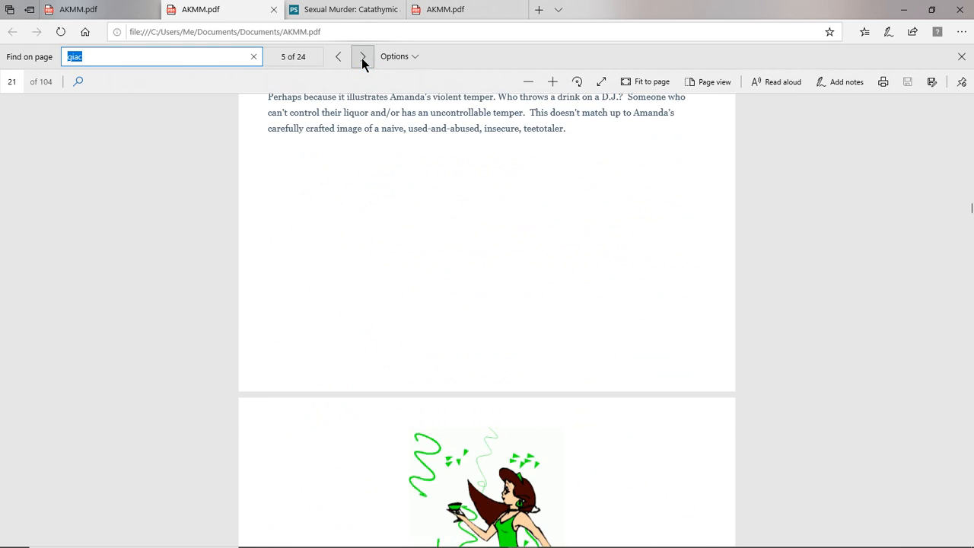
left_click(357, 57)
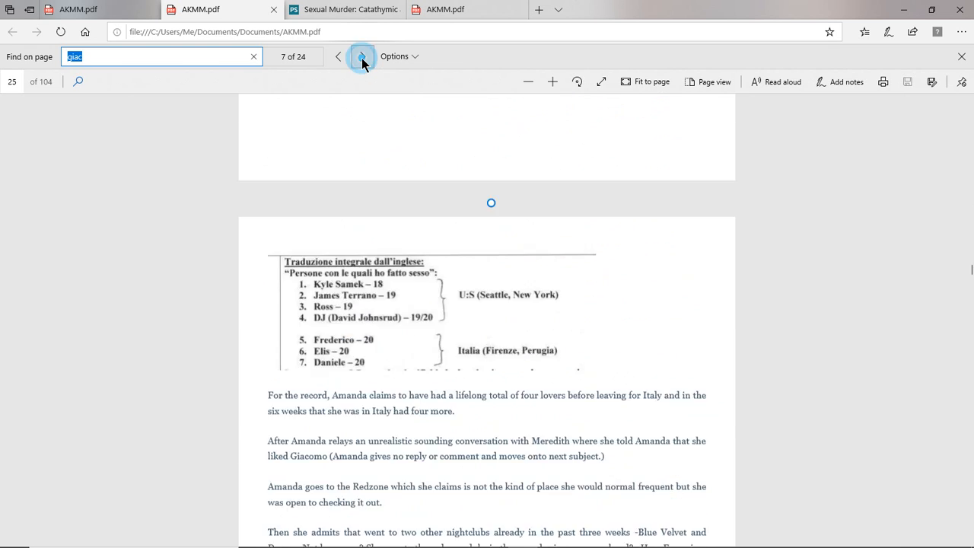
left_click(358, 56)
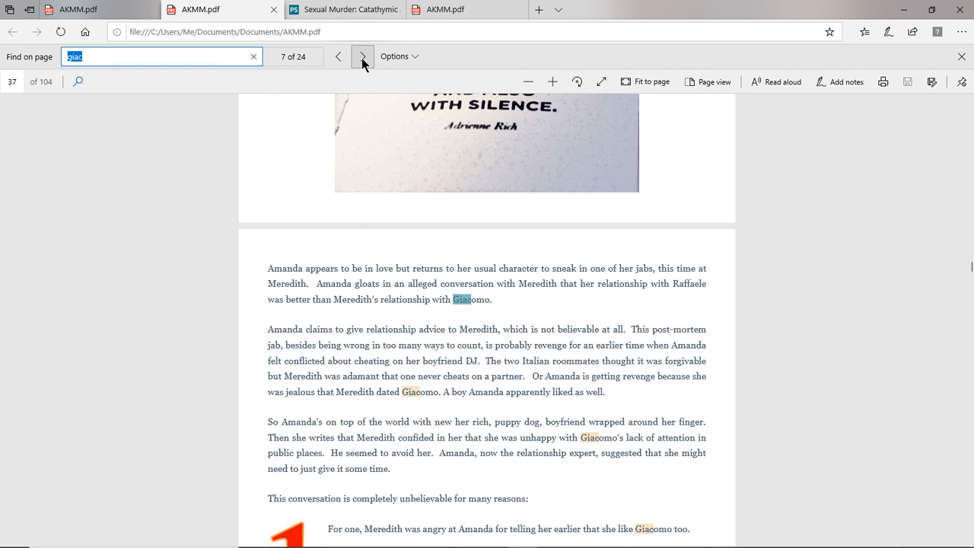
left_click(362, 56)
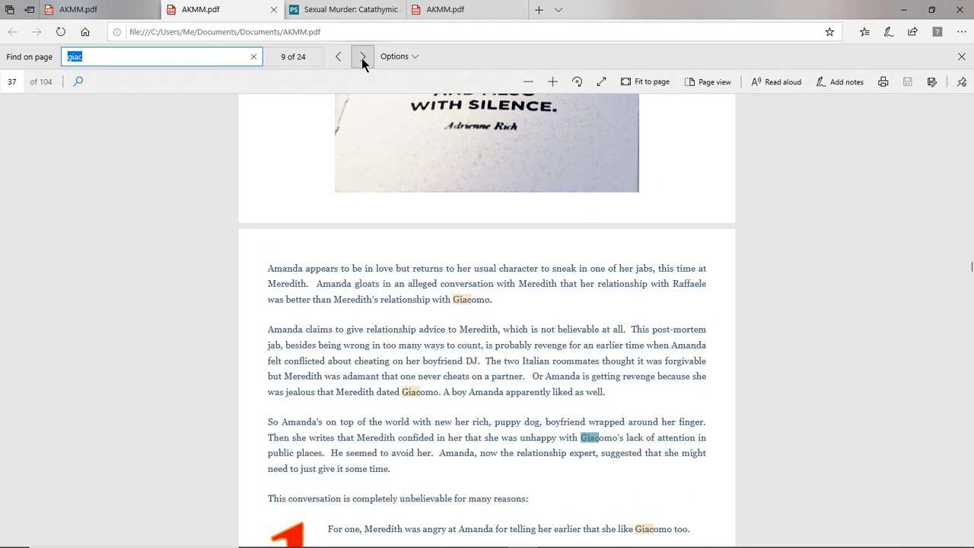
left_click(362, 57)
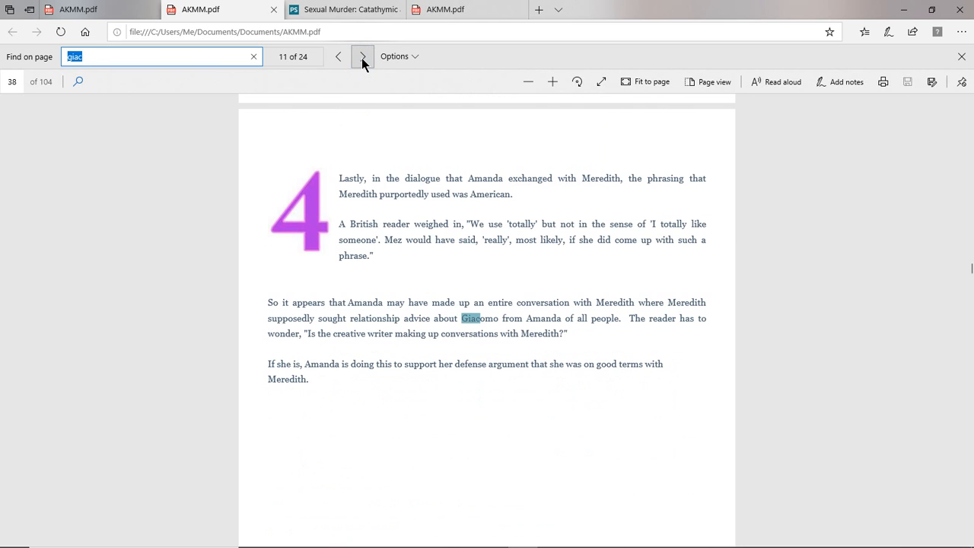
left_click(360, 56)
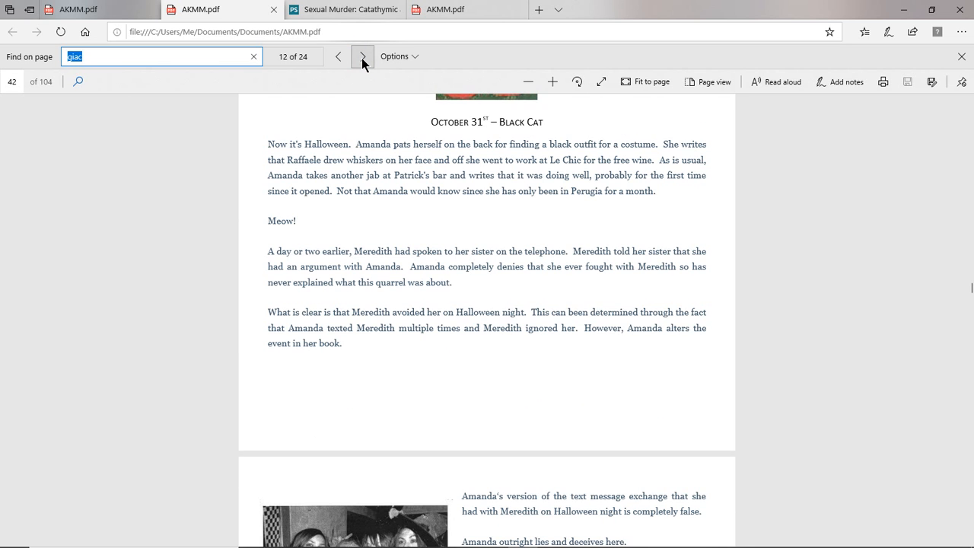
left_click(363, 55)
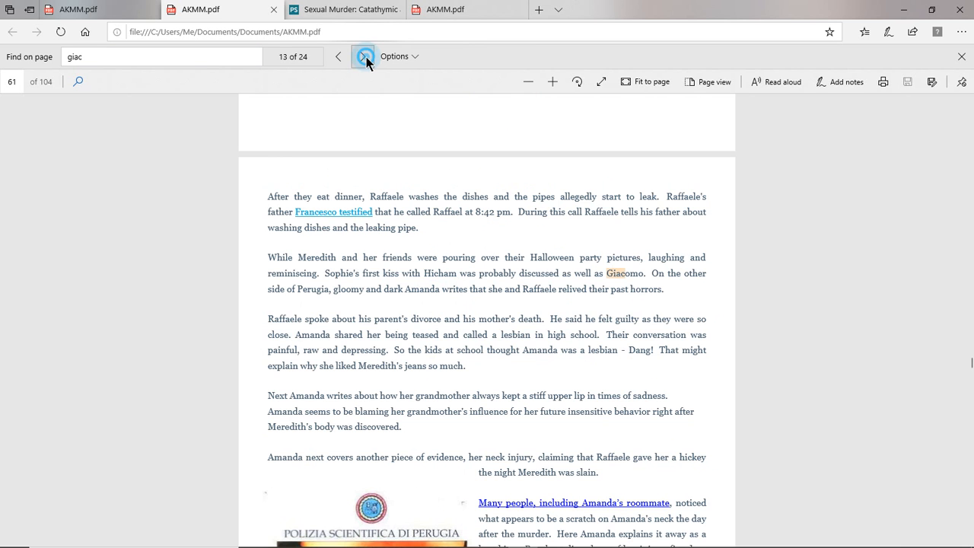
left_click(360, 56)
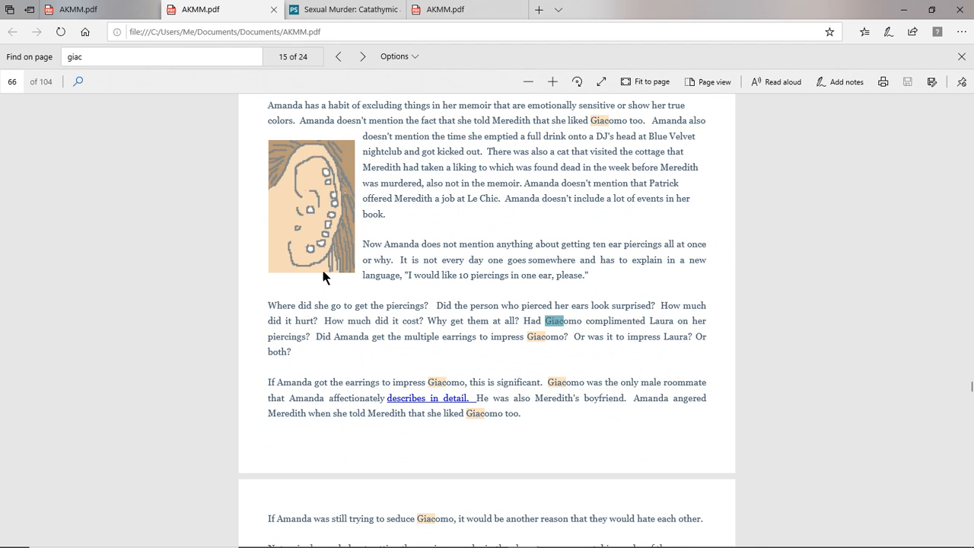
mouse_move(503, 359)
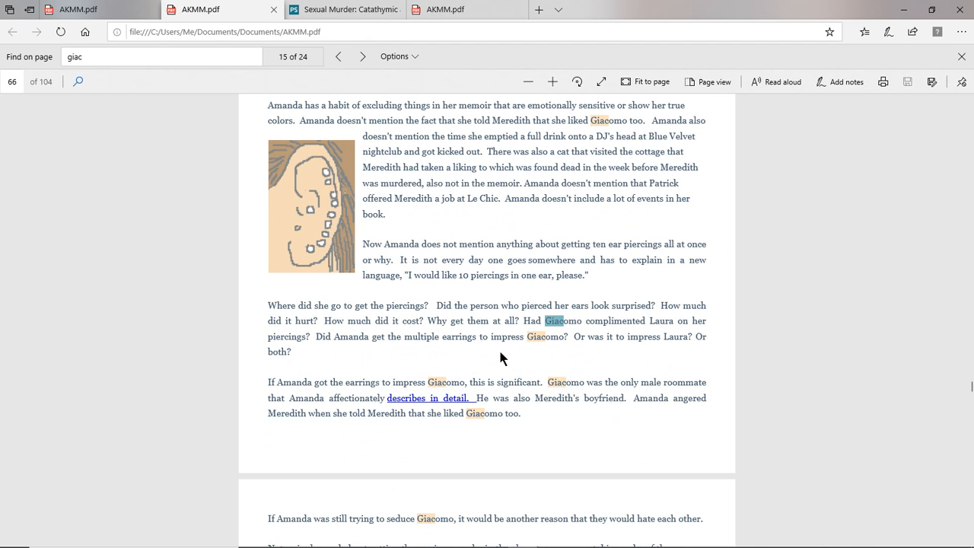
mouse_move(667, 358)
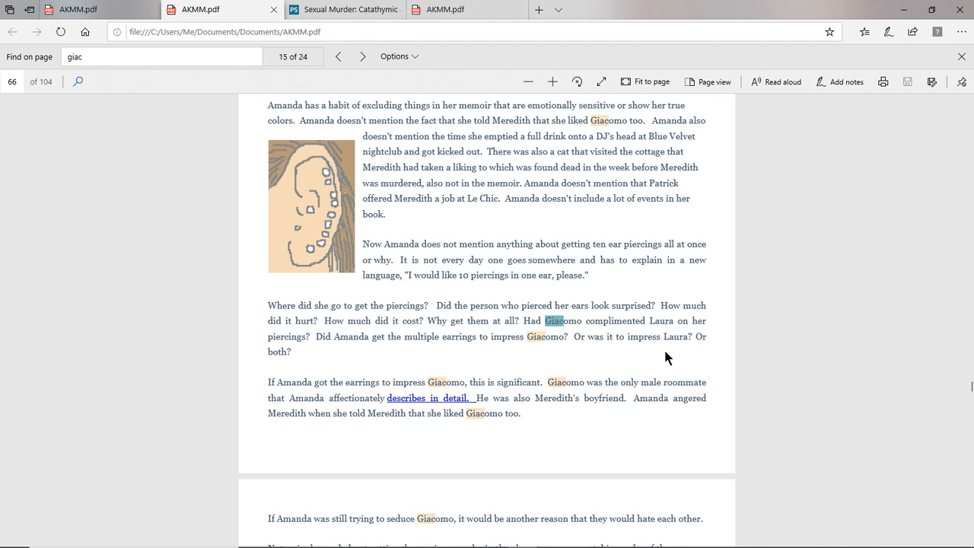
Scroll from page 66 to page 67's heart-framed Giacomo photo and dating caption
scroll("down", 3)
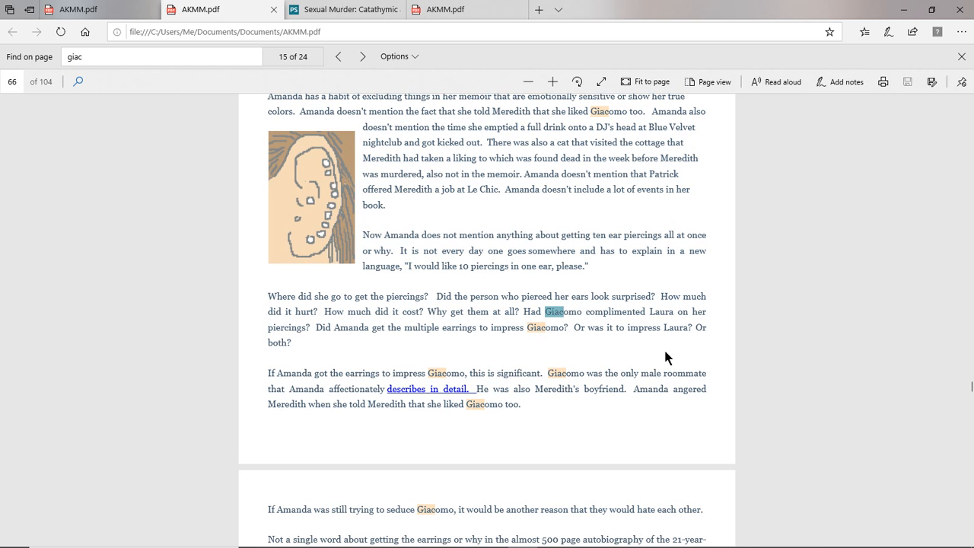
scroll("down", 3)
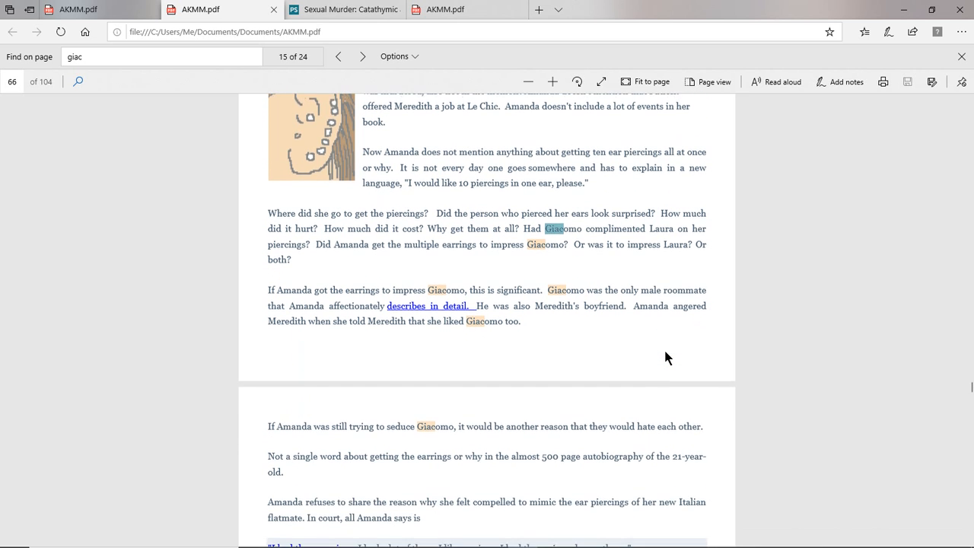
scroll("down", 3)
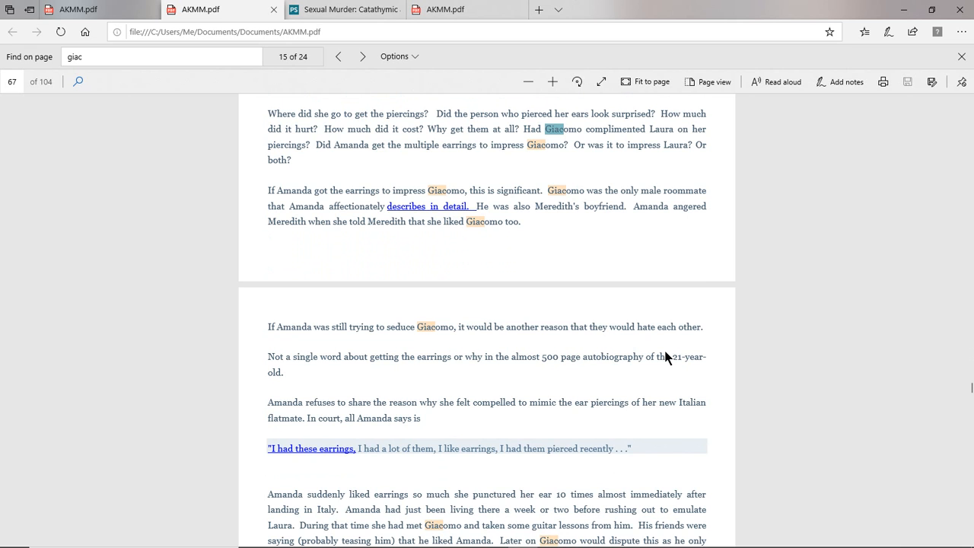
scroll("down", 3)
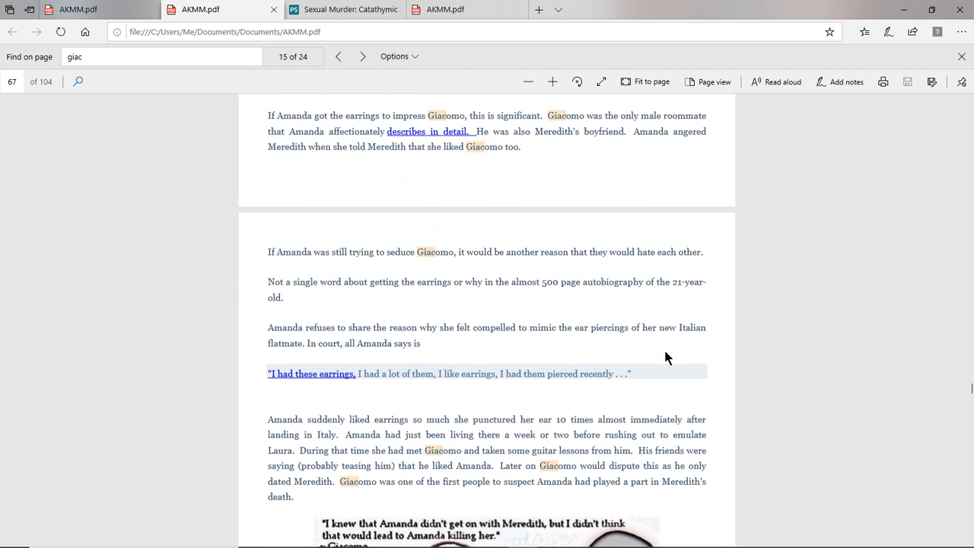
scroll("down", 3)
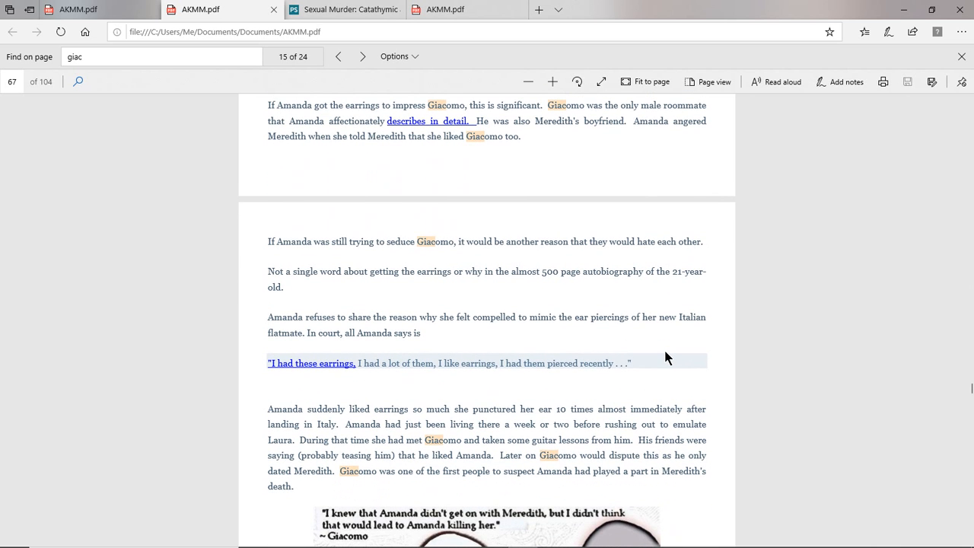
scroll("down", 3)
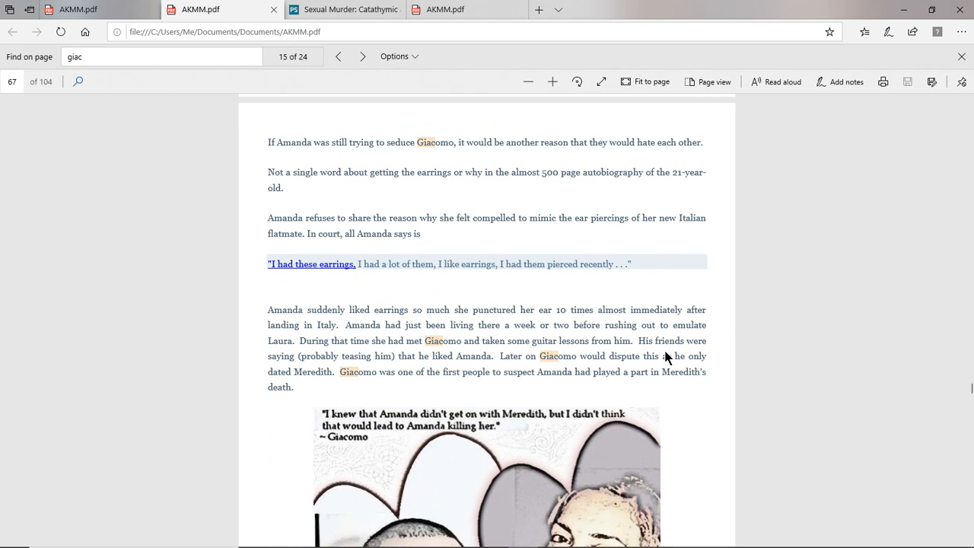
scroll("down", 3)
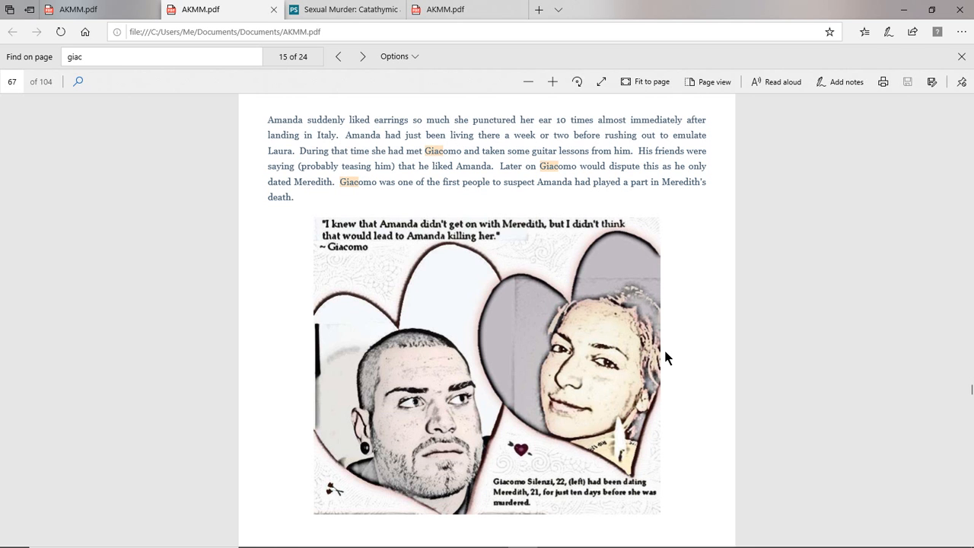
scroll("down", 3)
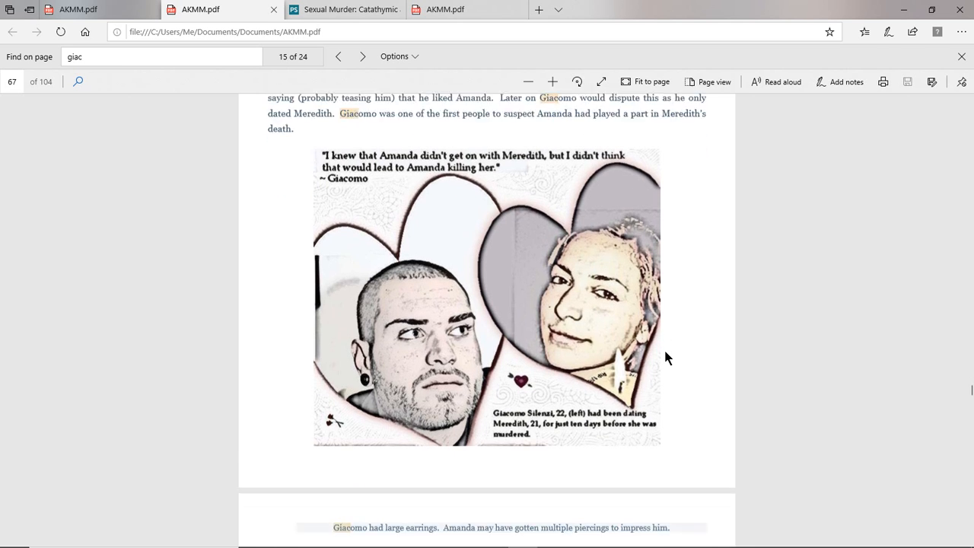
scroll("down", 3)
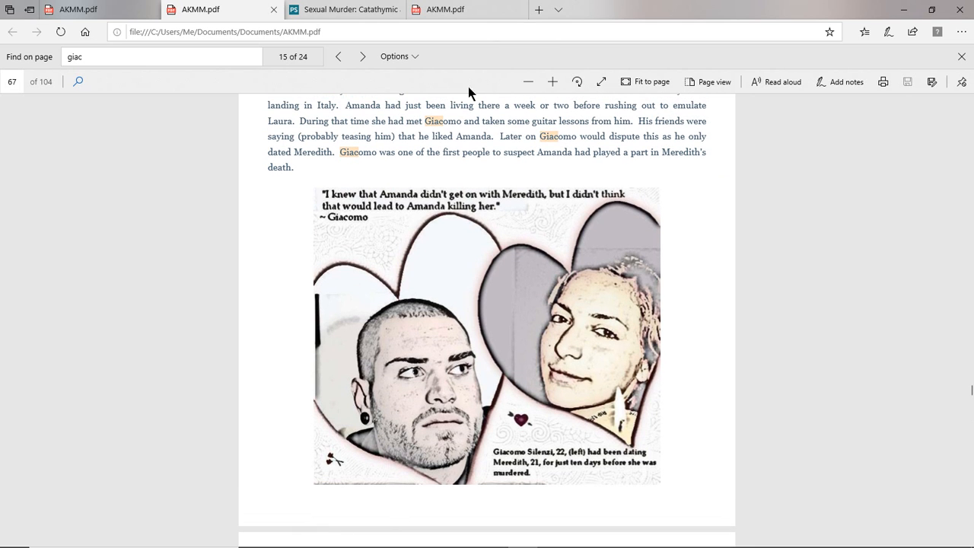
mouse_move(599, 178)
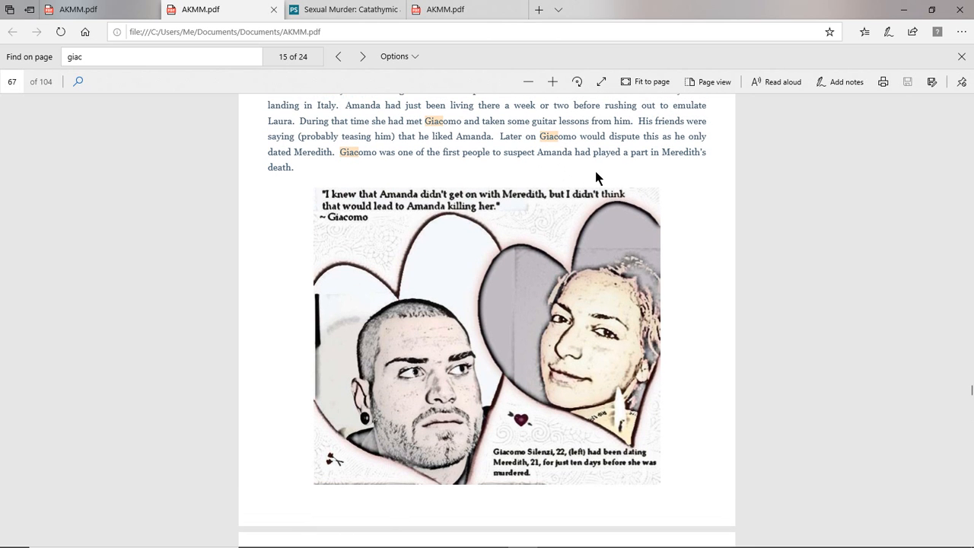
mouse_move(765, 192)
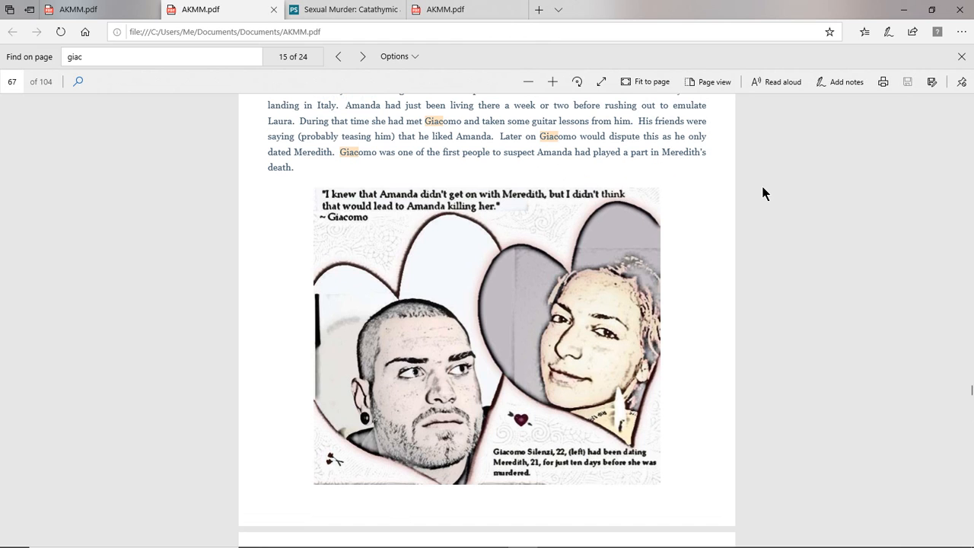
mouse_move(666, 404)
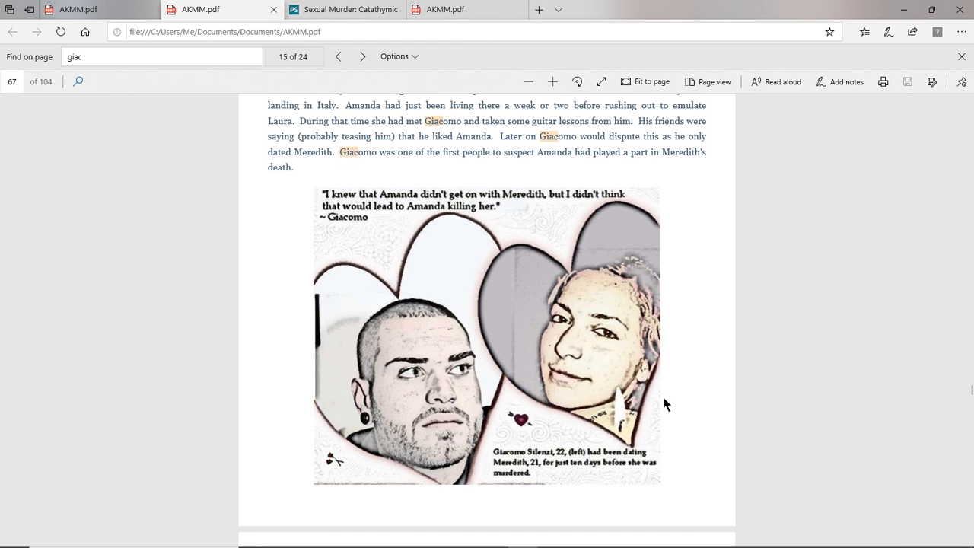
mouse_move(784, 403)
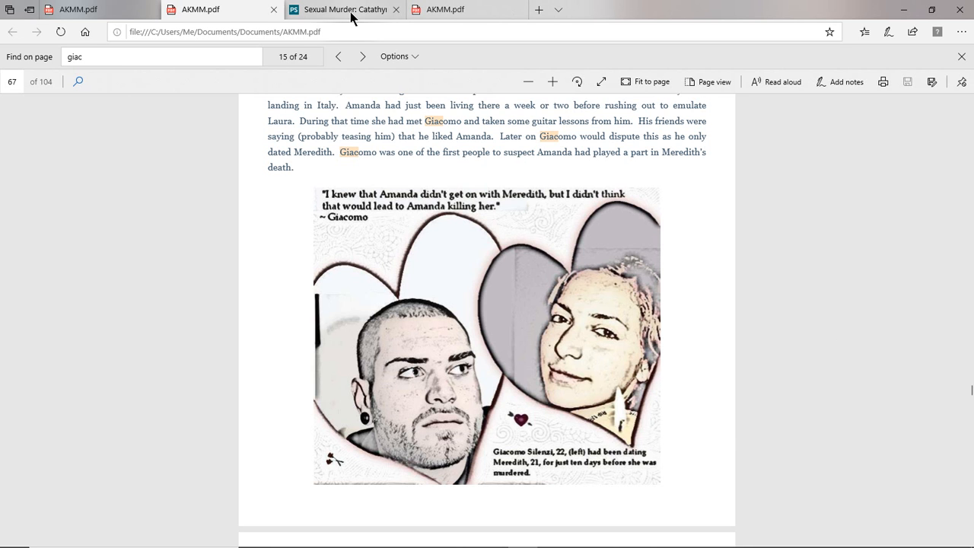
left_click(342, 10)
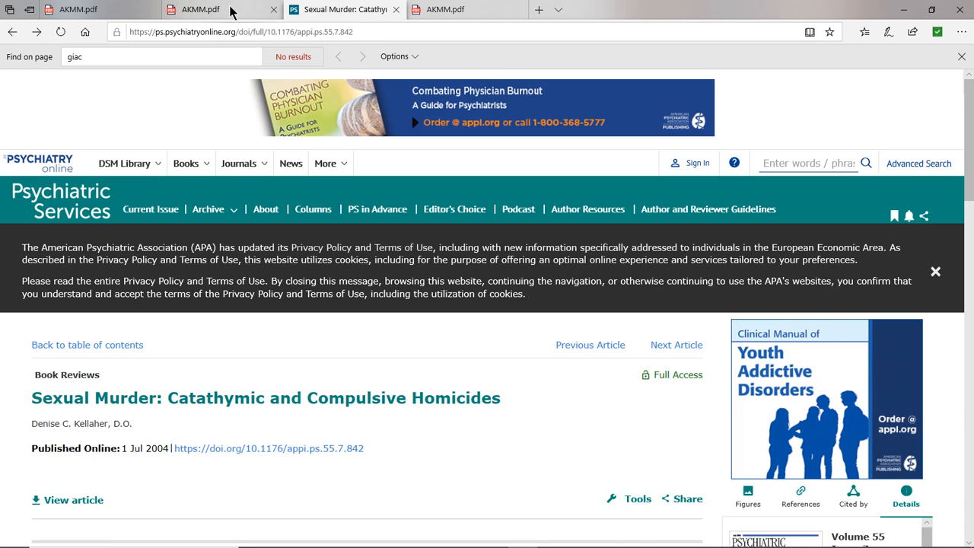
left_click(88, 10)
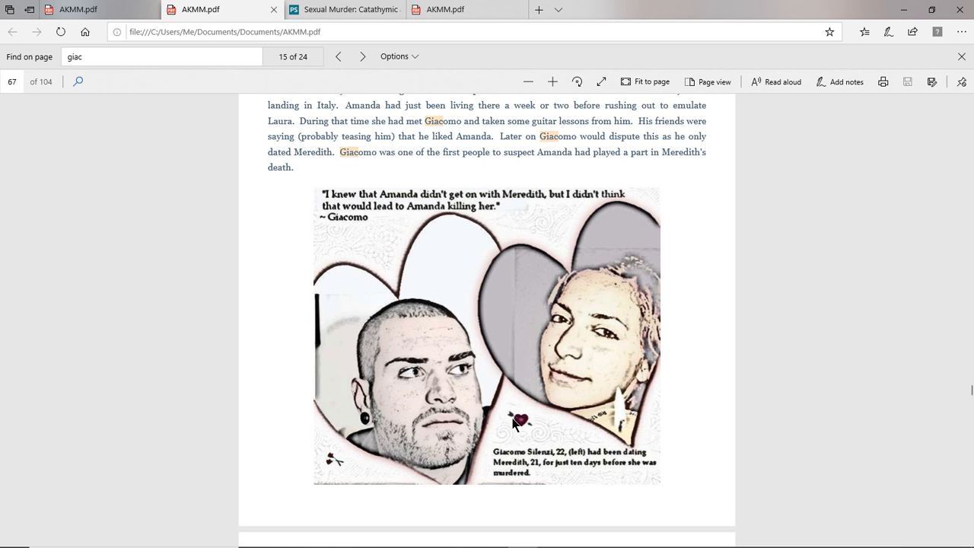
Nudge the PDF down, then return to the Sexual Murder review tab at its title
scroll("down", 3)
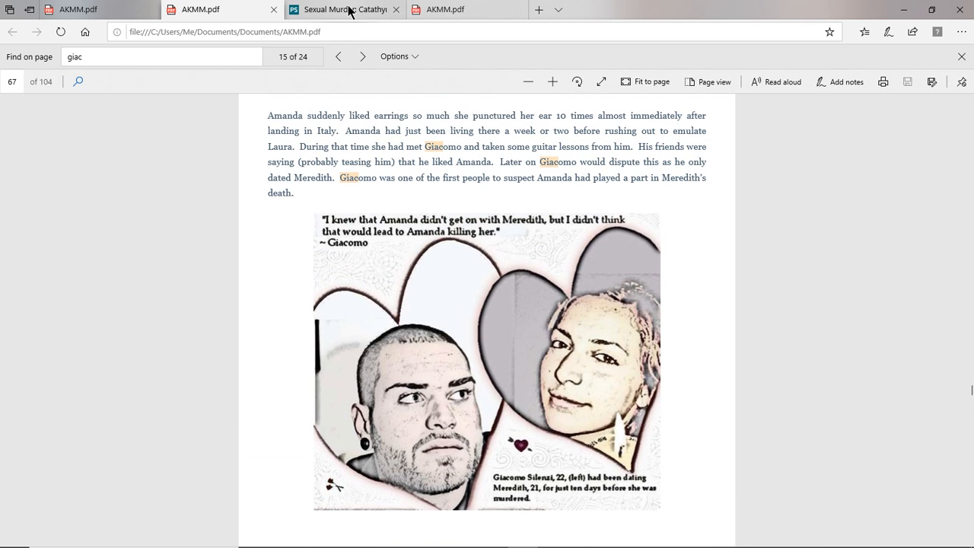
left_click(343, 9)
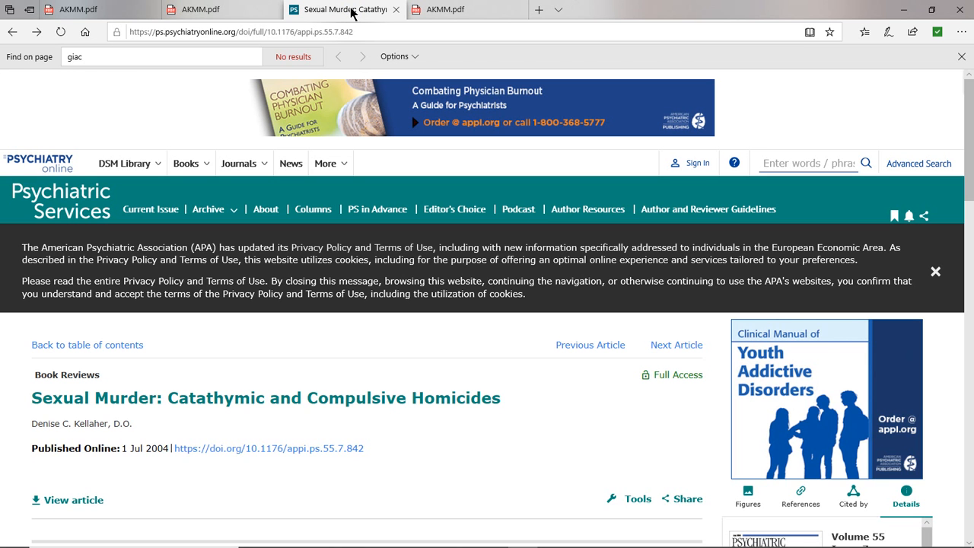
mouse_move(429, 335)
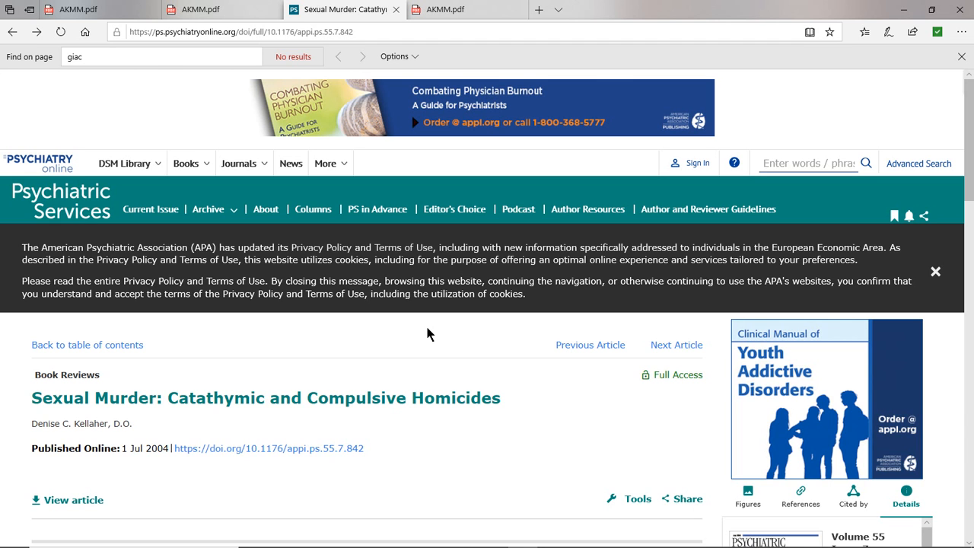
mouse_move(456, 535)
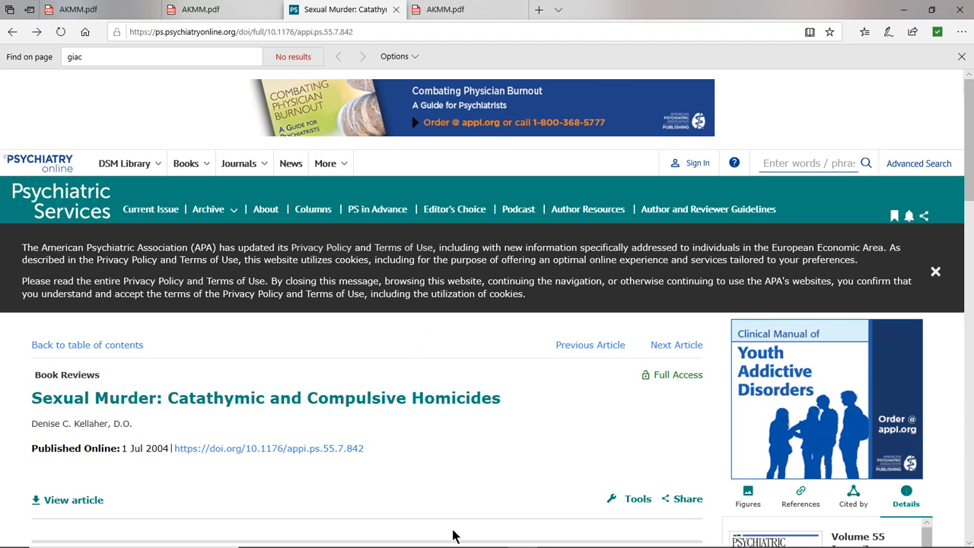